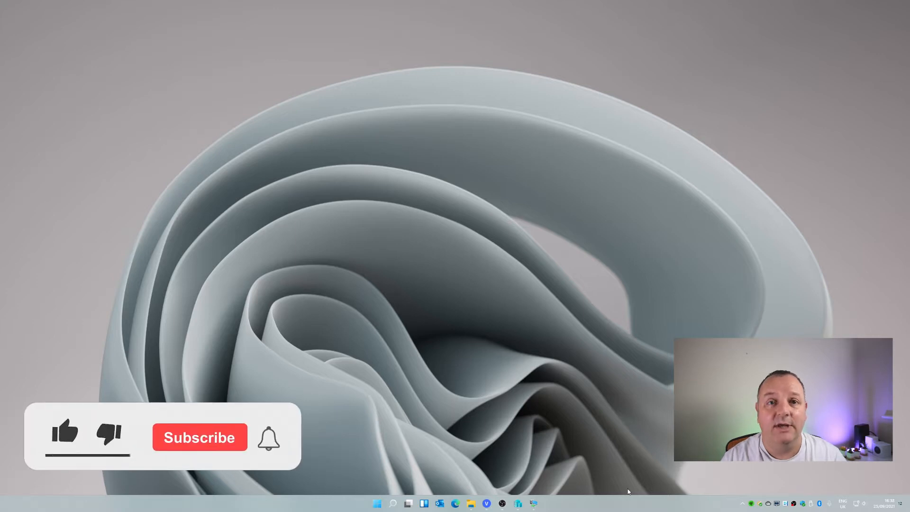
Step: Switch the Clock system icon Off in Windows 10 Settings and show Windows 11's Date & time page
{"action": "left_click", "coordinate": [64, 434]}
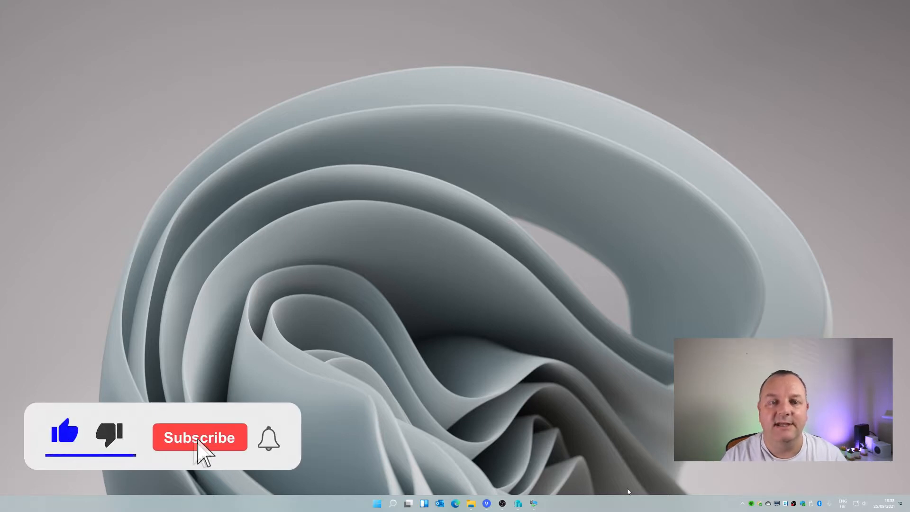
{"action": "left_click", "coordinate": [199, 437]}
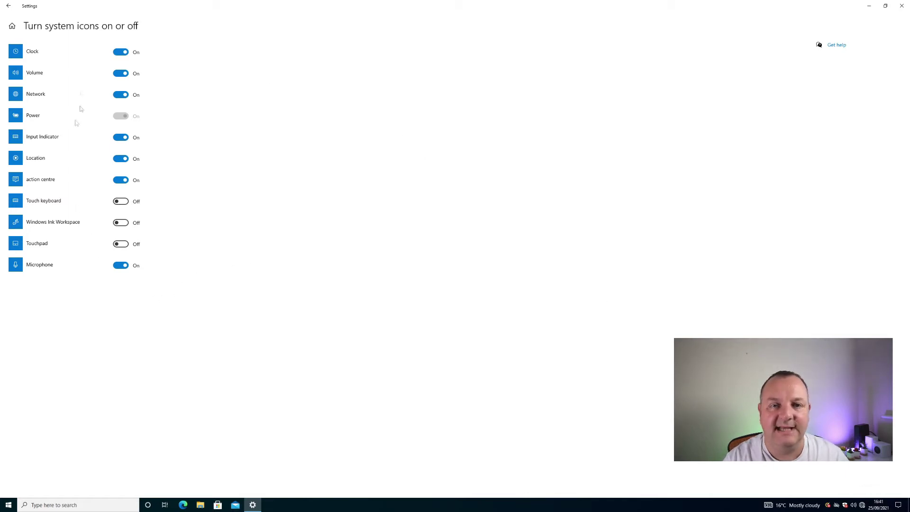
{"action": "mouse_move", "coordinate": [99, 66]}
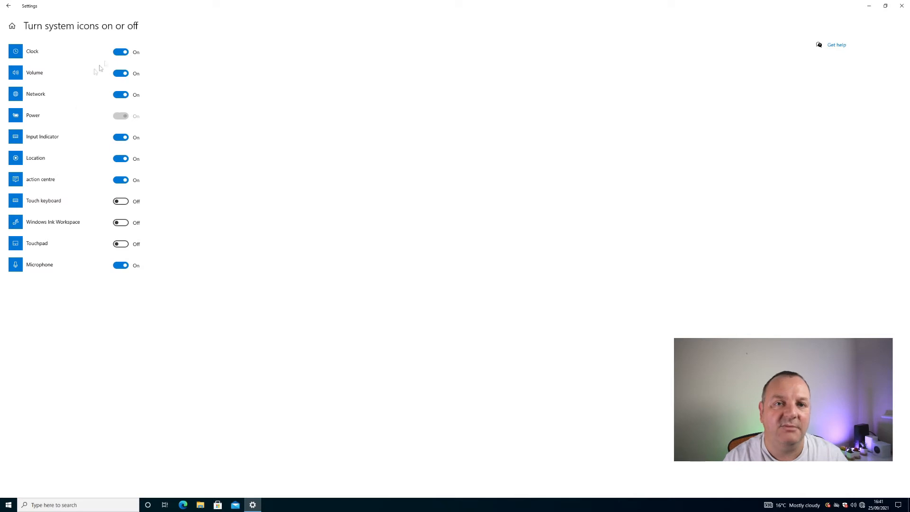
{"action": "left_click", "coordinate": [121, 52]}
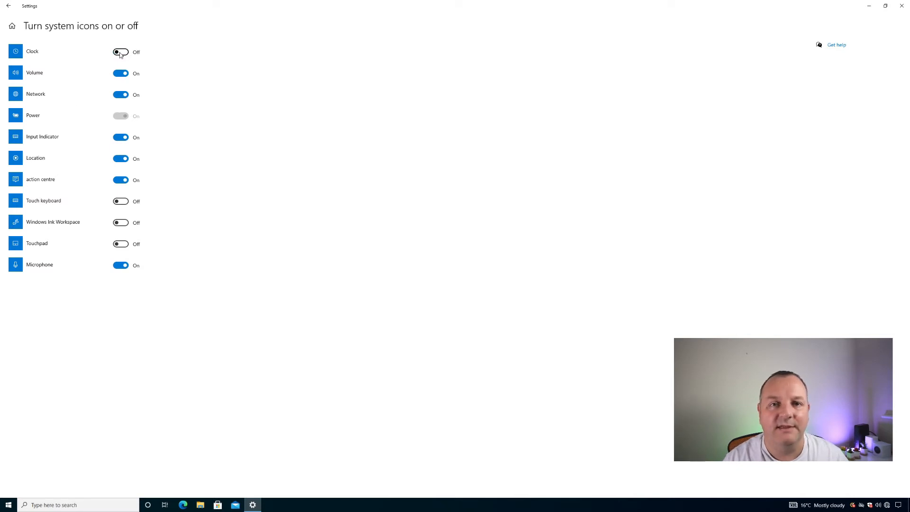
{"action": "mouse_move", "coordinate": [652, 403]}
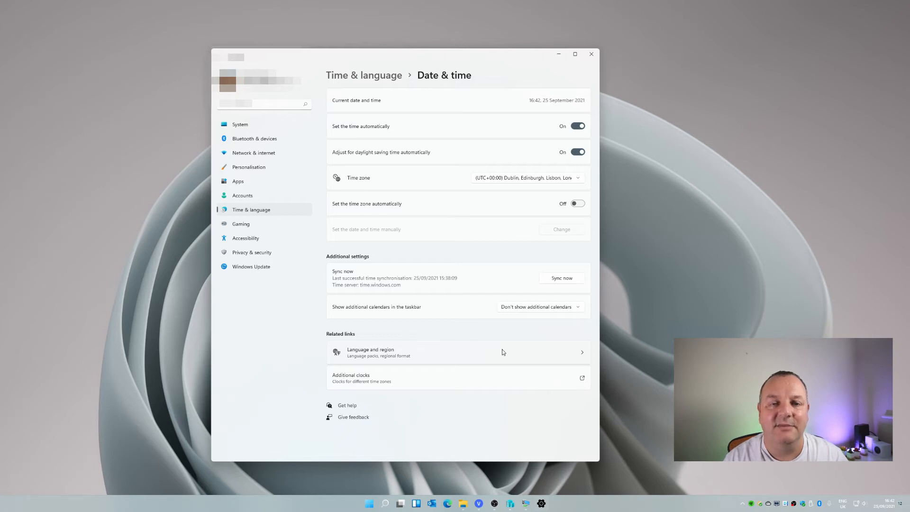
{"action": "mouse_move", "coordinate": [463, 393]}
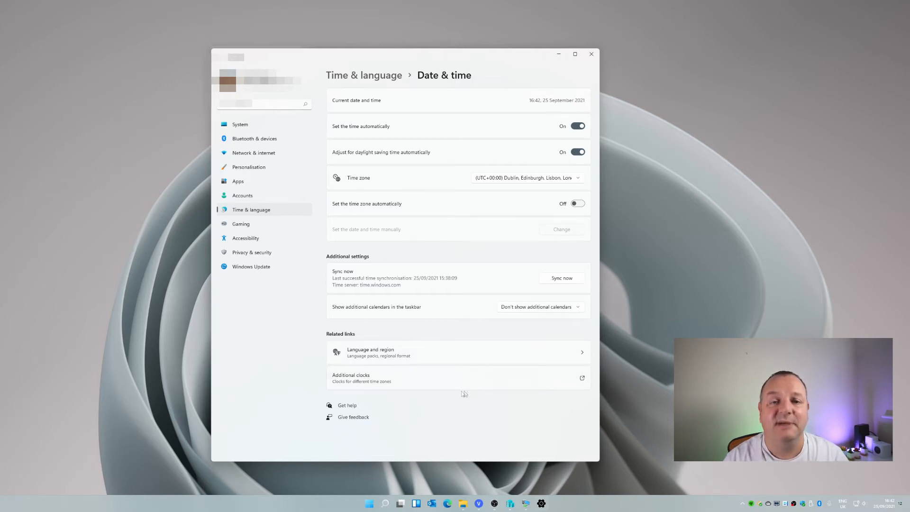
{"action": "left_click", "coordinate": [590, 54]}
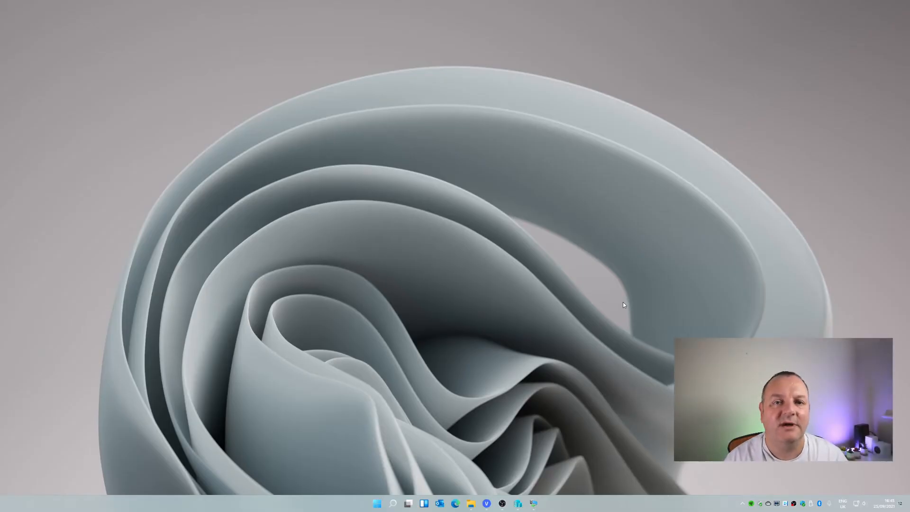
{"action": "mouse_move", "coordinate": [614, 337]}
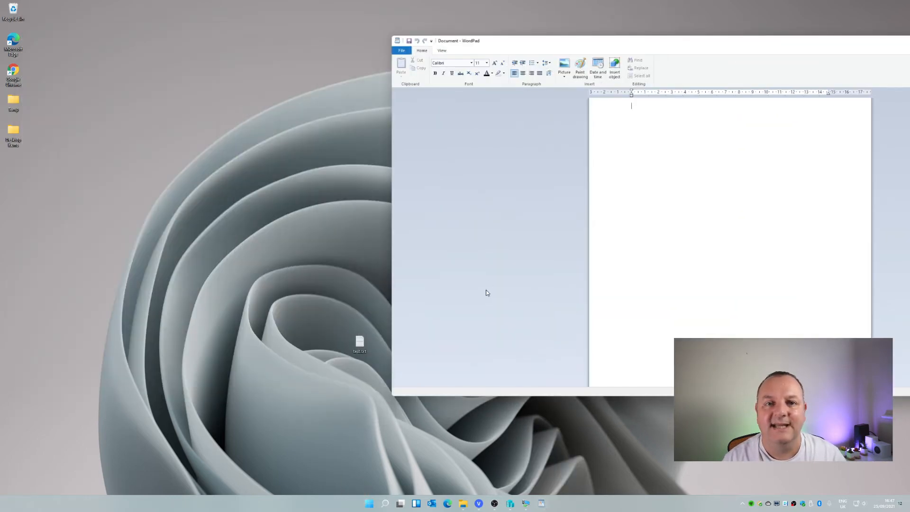
Step: Drag the desktop text file onto the WordPad page so it embeds as an icon object
{"action": "left_click_drag", "start_coordinate": [360, 342], "coordinate": [638, 115]}
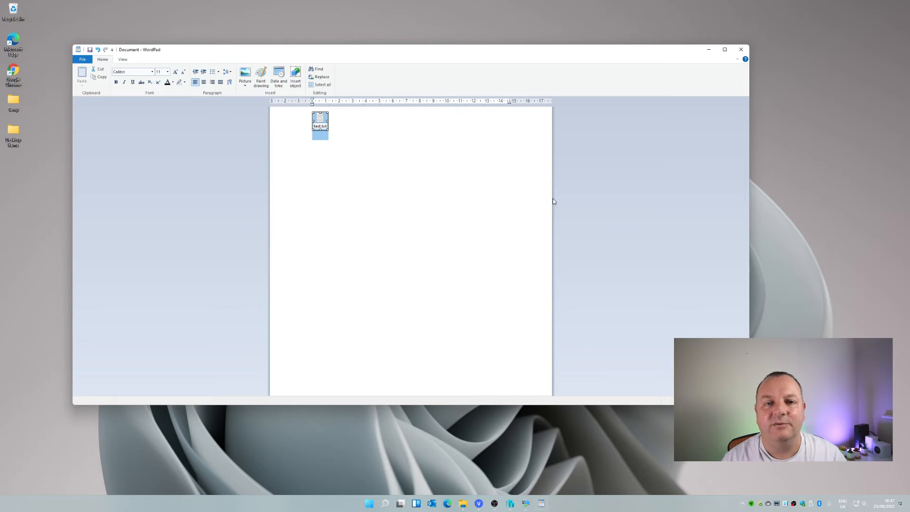
{"action": "mouse_move", "coordinate": [561, 197]}
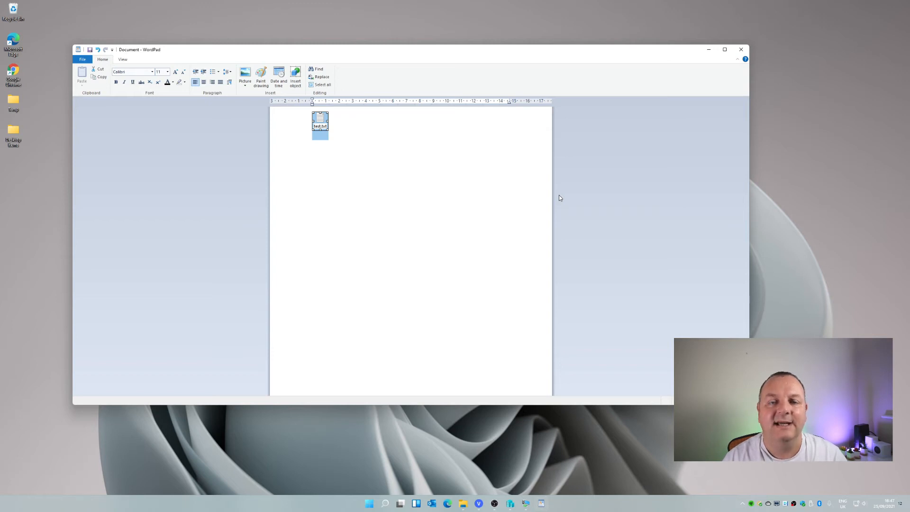
{"action": "mouse_move", "coordinate": [692, 52]}
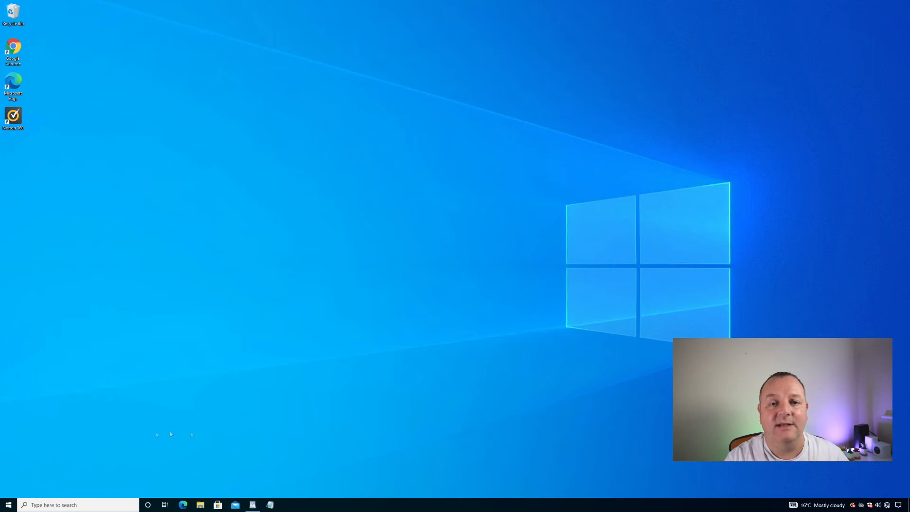
Step: Open the Windows 10 Start menu showing the app list and live tile groups
{"action": "left_click", "coordinate": [6, 502]}
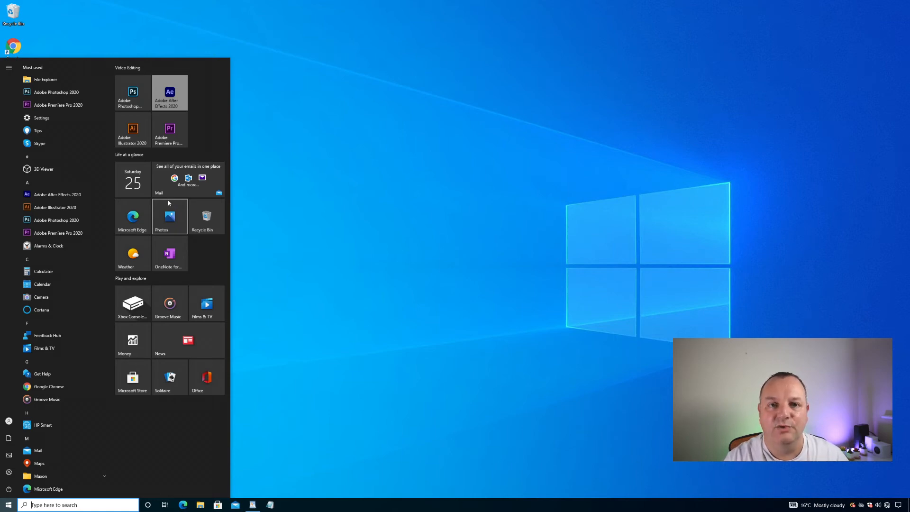
{"action": "mouse_move", "coordinate": [163, 277]}
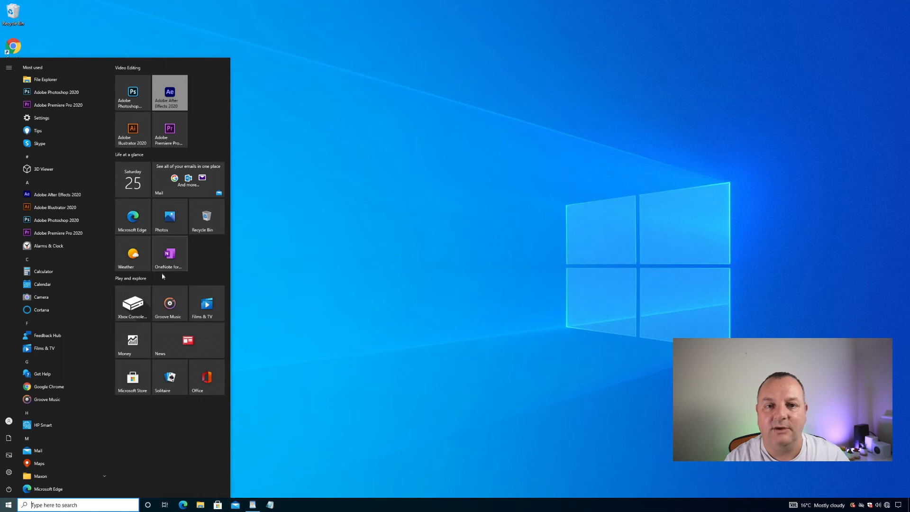
{"action": "mouse_move", "coordinate": [178, 318]}
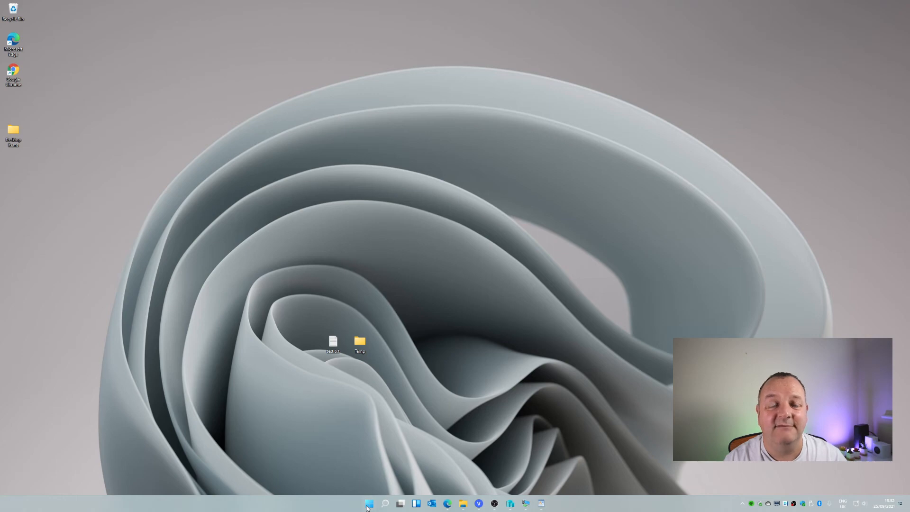
{"action": "mouse_move", "coordinate": [595, 390]}
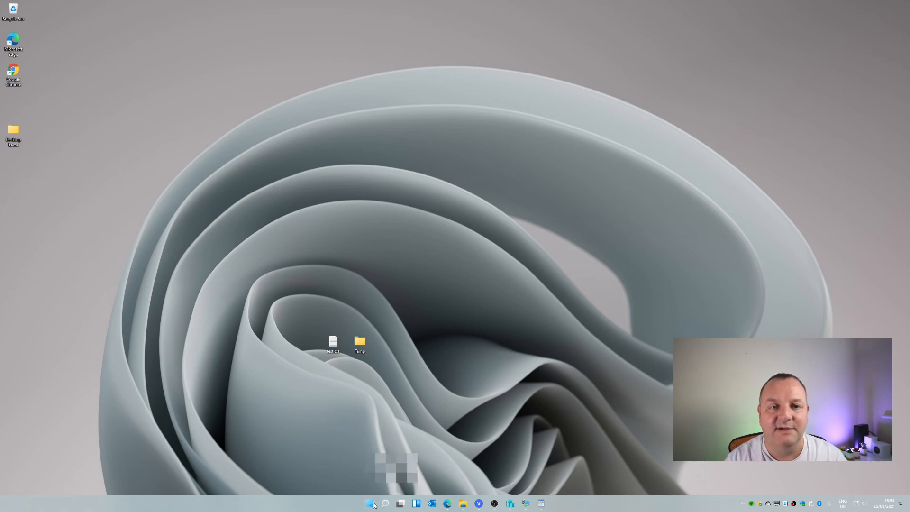
{"action": "left_click", "coordinate": [371, 504]}
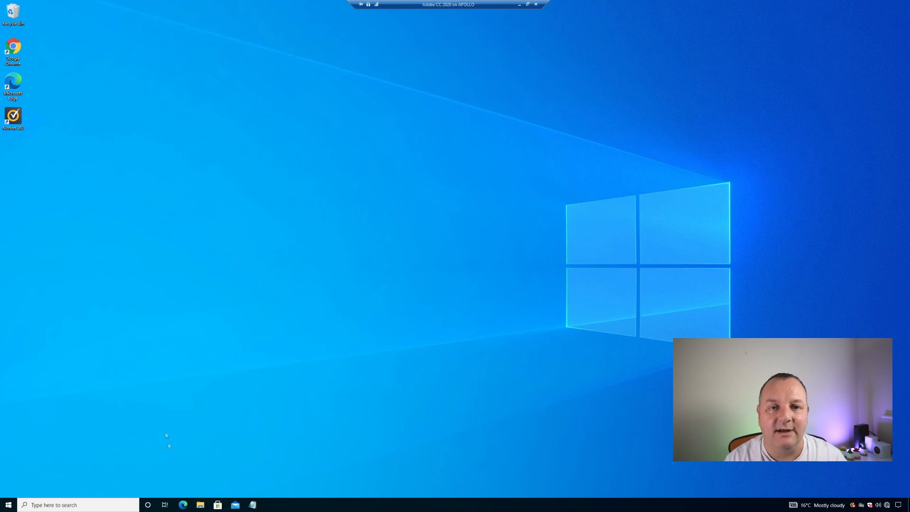
{"action": "mouse_move", "coordinate": [148, 504]}
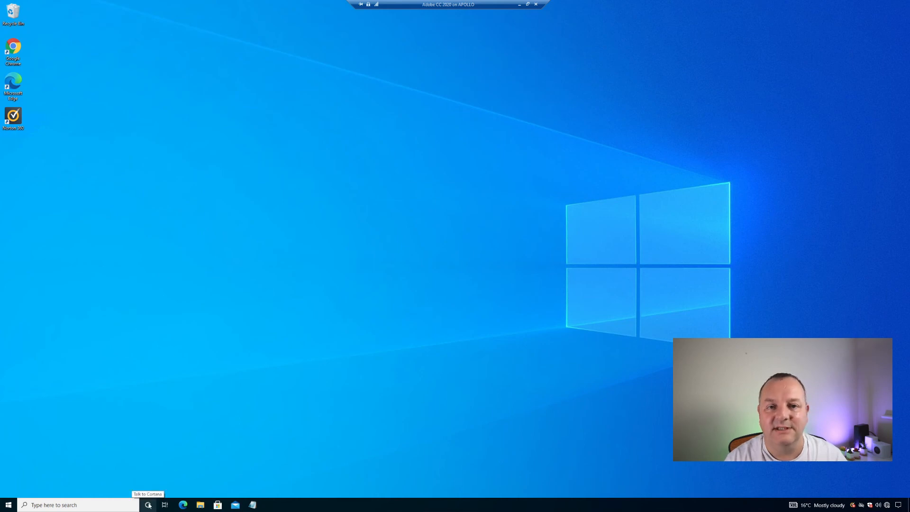